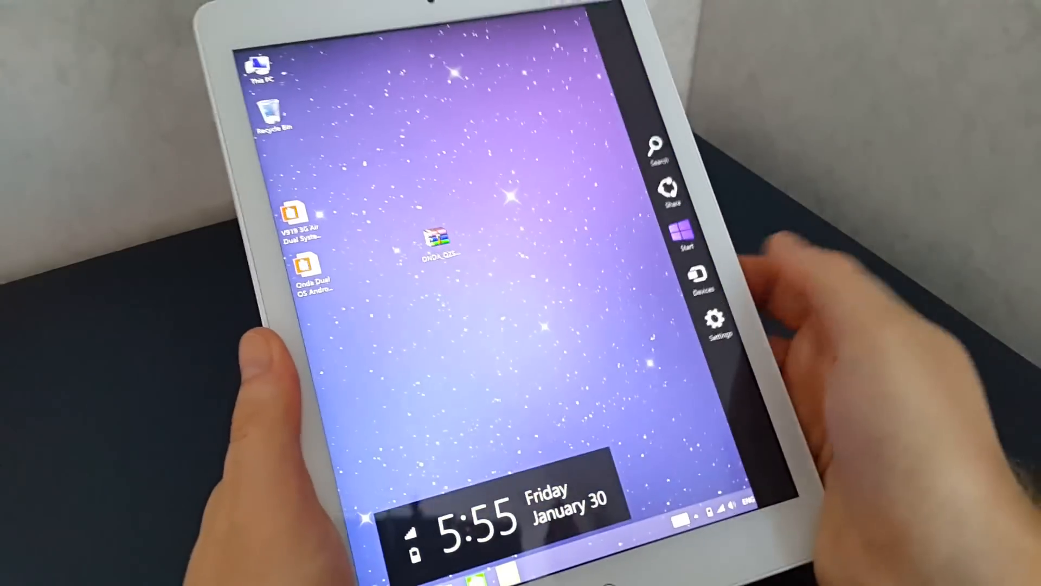
Step: Launch Internet Explorer from the Start screen's Apps list
{"action": "left_click", "coordinate": [686, 235]}
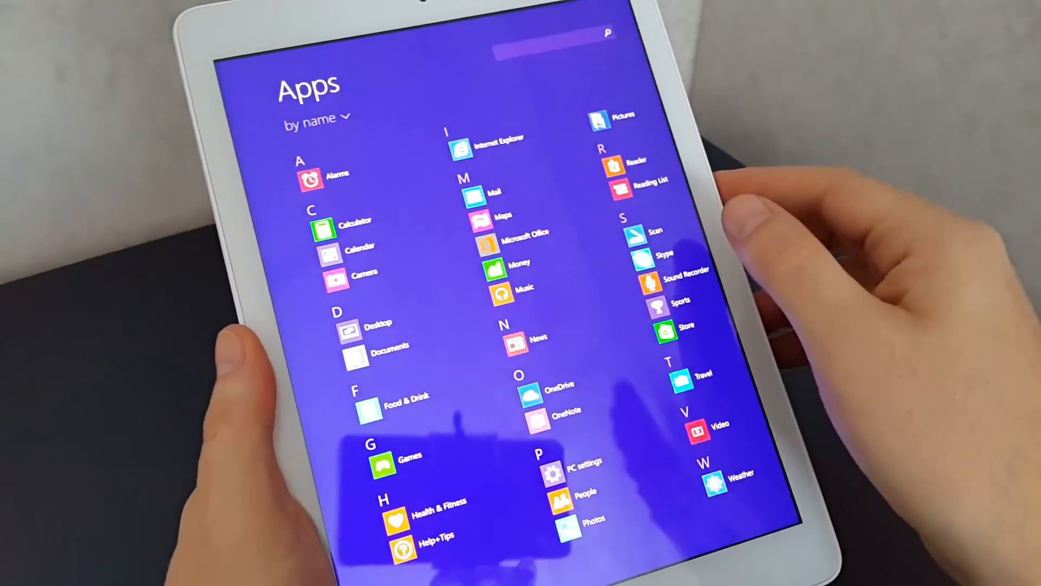
{"action": "left_click", "coordinate": [461, 148]}
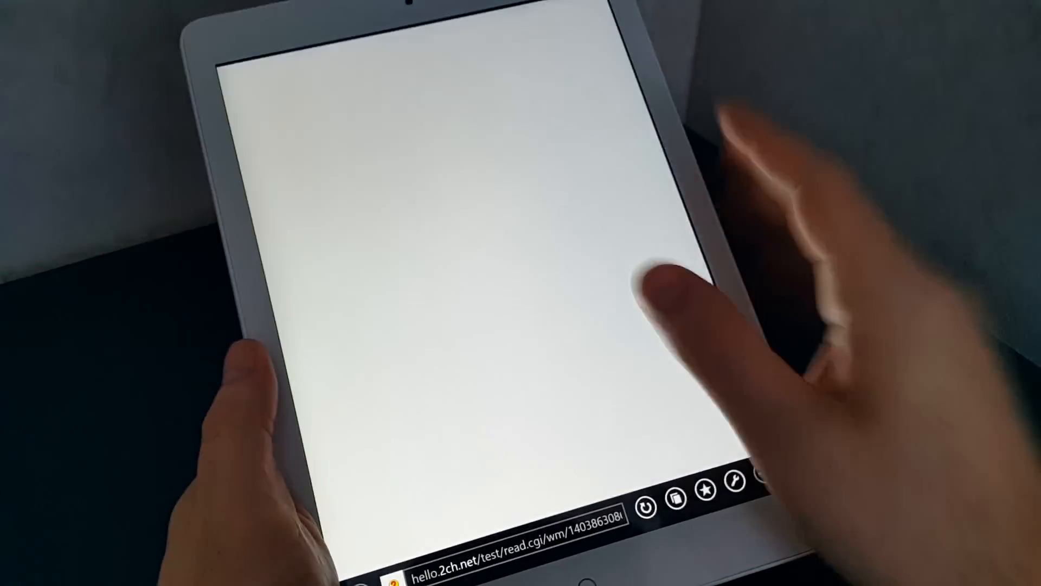
Step: Navigate to cnn via the address bar and reach a tennis news article
{"action": "left_click", "coordinate": [505, 551]}
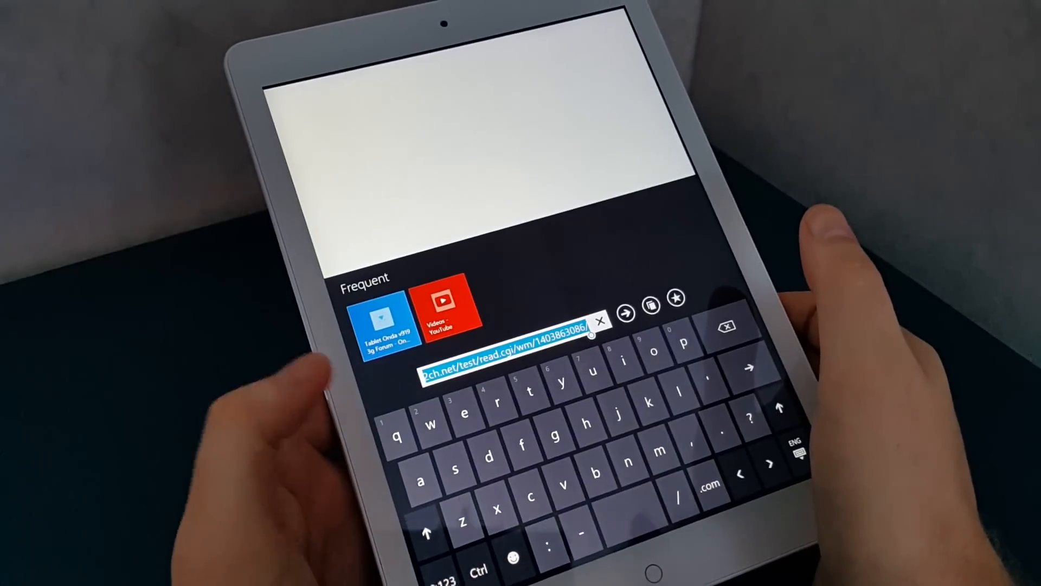
{"action": "left_click", "coordinate": [624, 312]}
{"action": "type", "text": "cnn"}
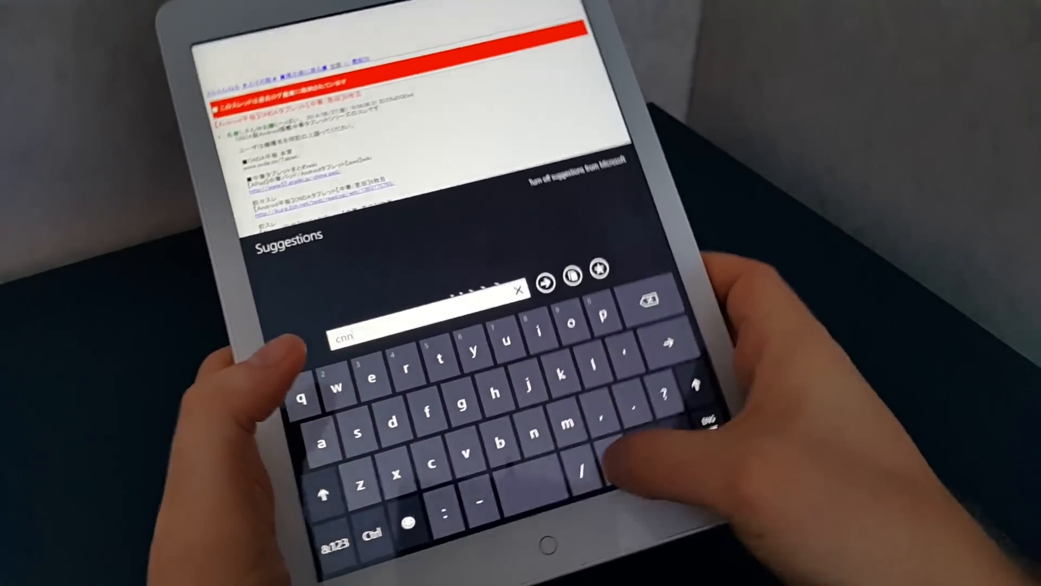
{"action": "left_click", "coordinate": [544, 284]}
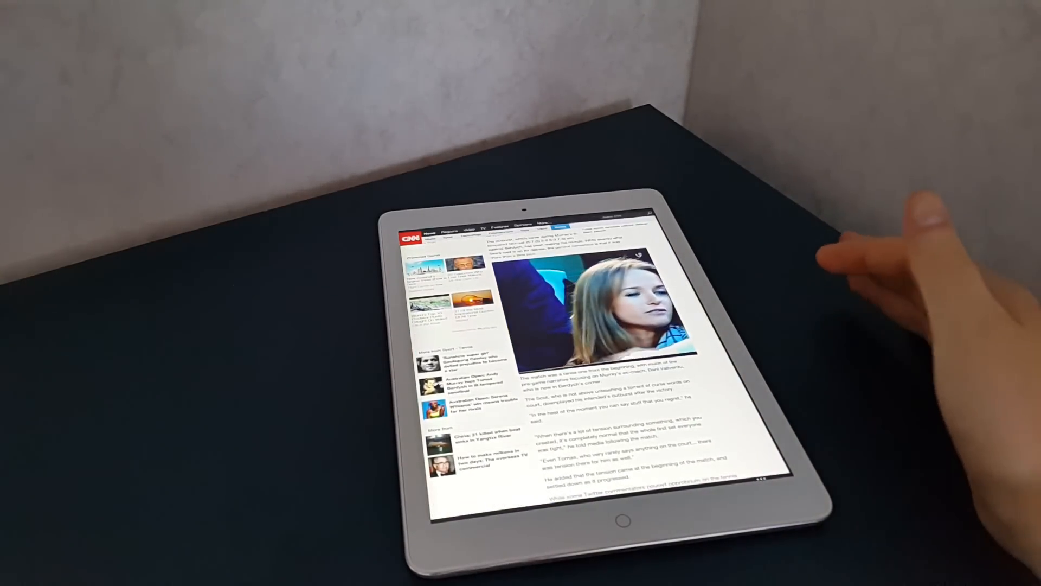
Step: Scroll the CNN article before returning to the Start screen
{"action": "left_click", "coordinate": [604, 305]}
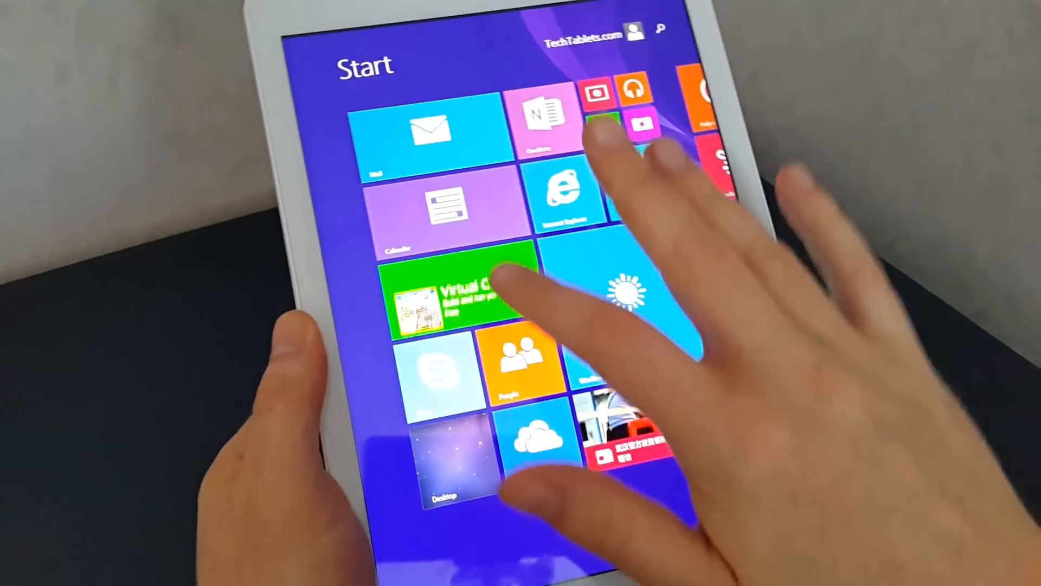
{"action": "left_click", "coordinate": [597, 119]}
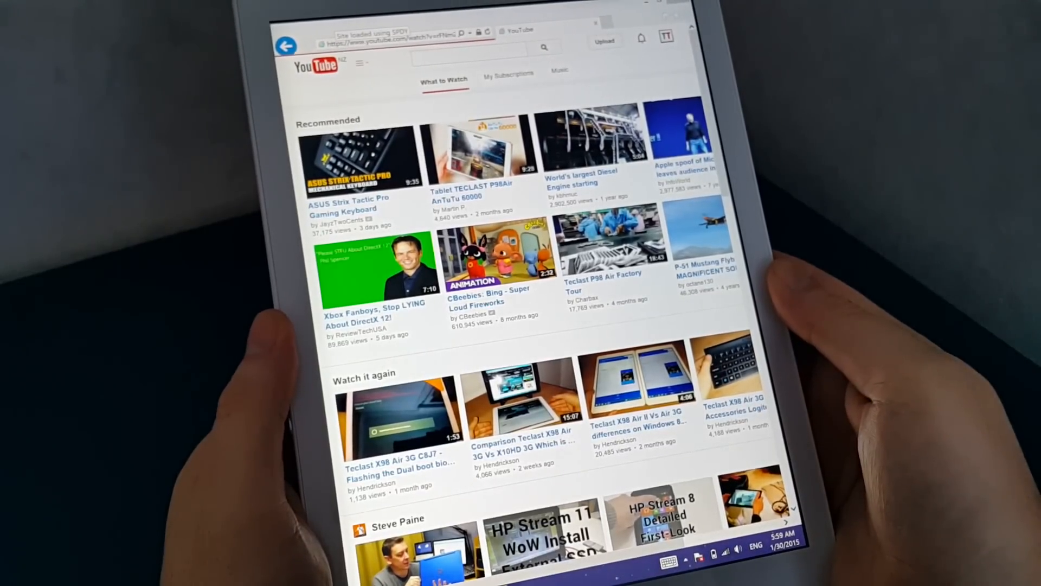
Step: Play the Teclast P98 Air Factory Tour video and scroll to its comments
{"action": "left_click", "coordinate": [610, 239]}
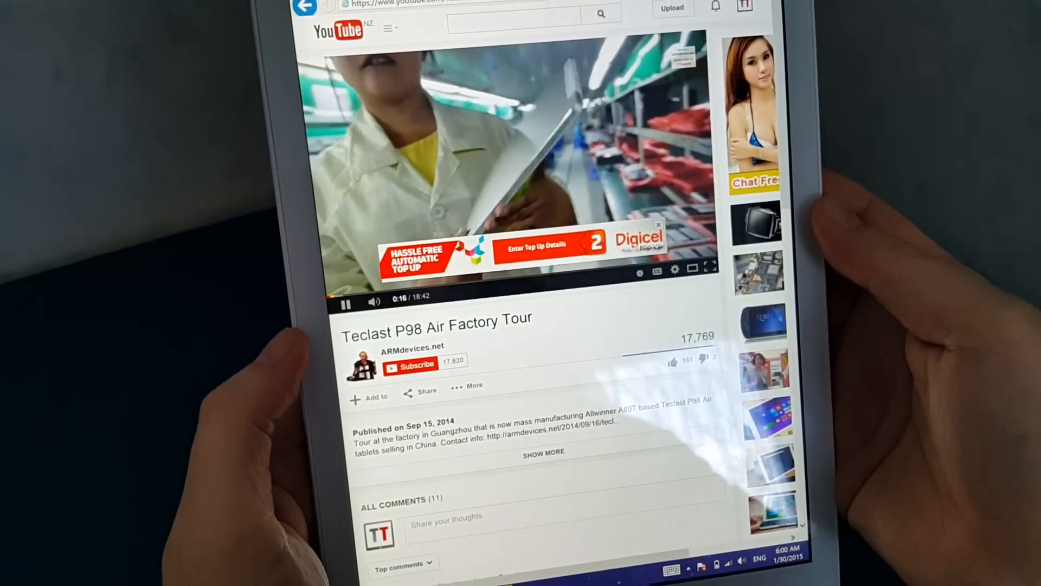
{"action": "scroll", "scroll_direction": "down", "scroll_amount": 3}
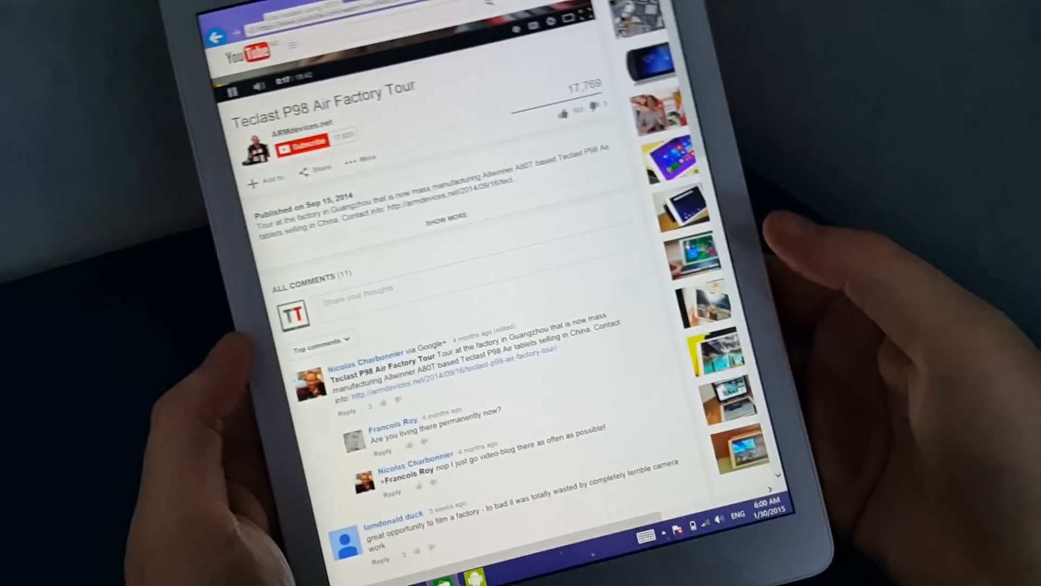